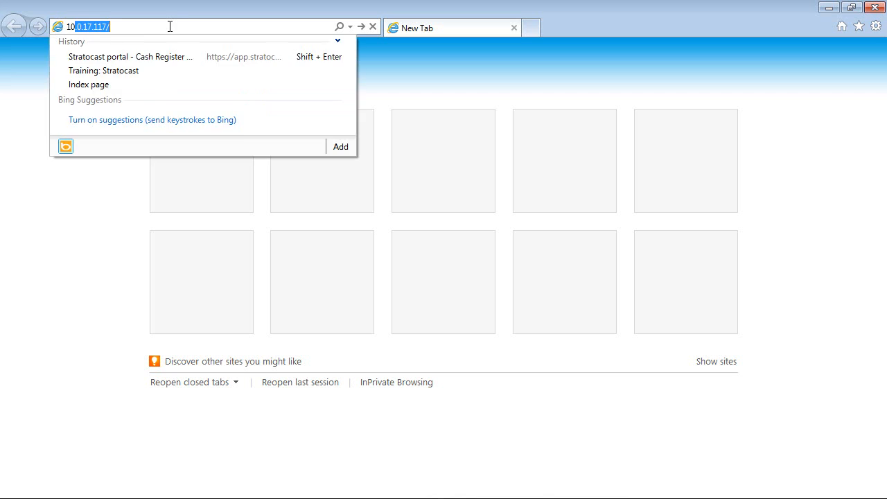
{"action": "type", "text": "http://10.160.14.28/"}
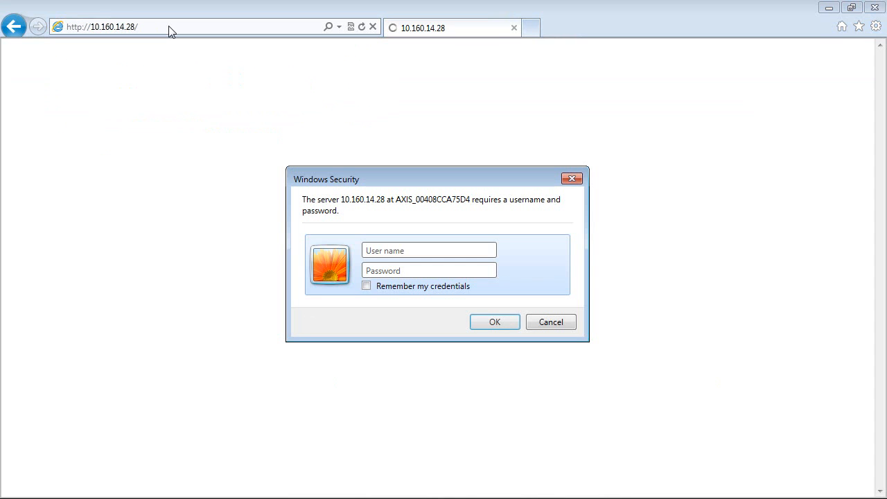
- Sign in to the camera as user root with its password
{"action": "left_click", "coordinate": [429, 250]}
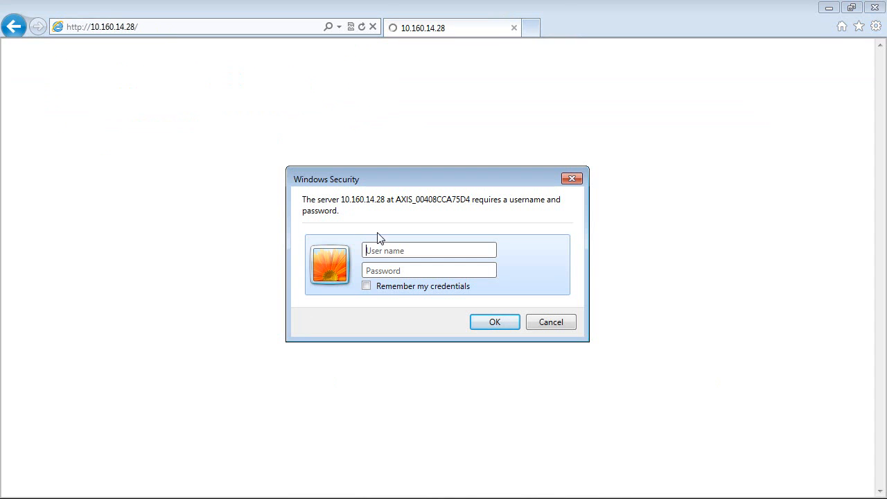
{"action": "type", "text": "root"}
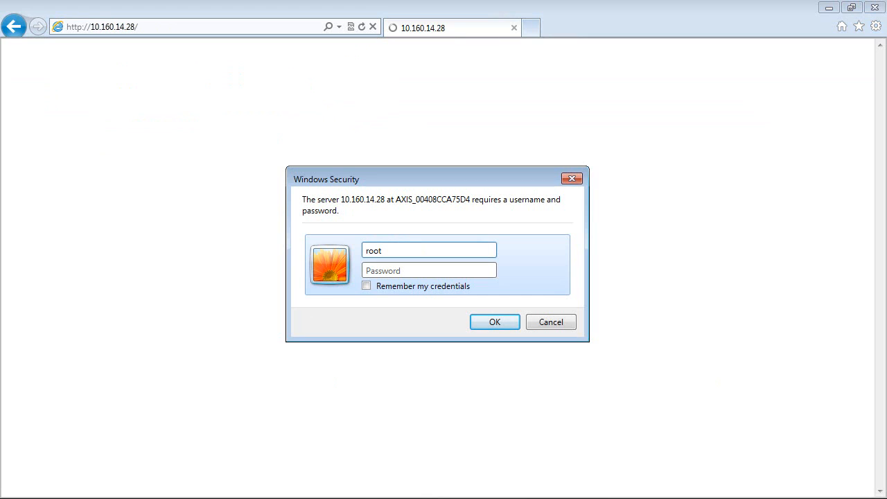
{"action": "left_click", "coordinate": [429, 271]}
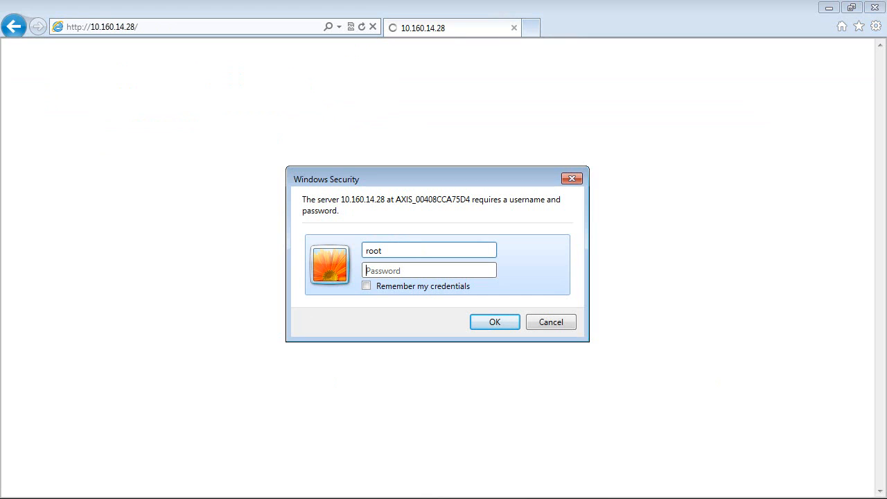
{"action": "type", "text": "password"}
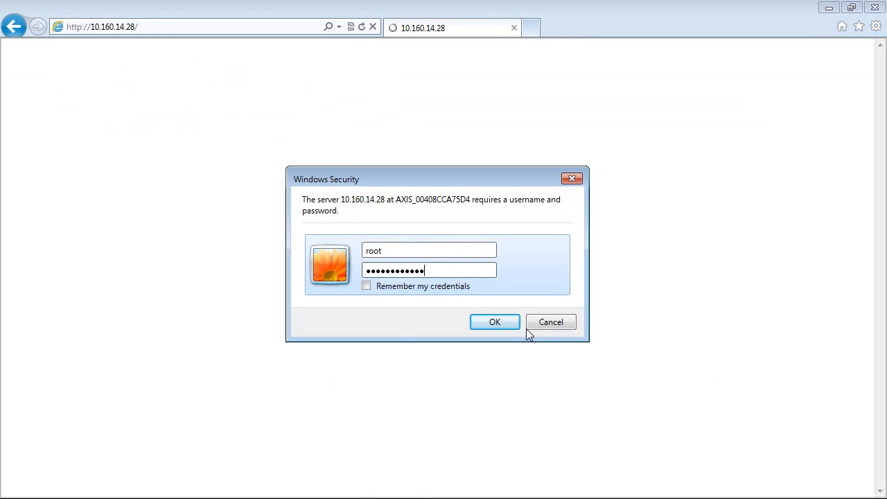
{"action": "left_click", "coordinate": [494, 321]}
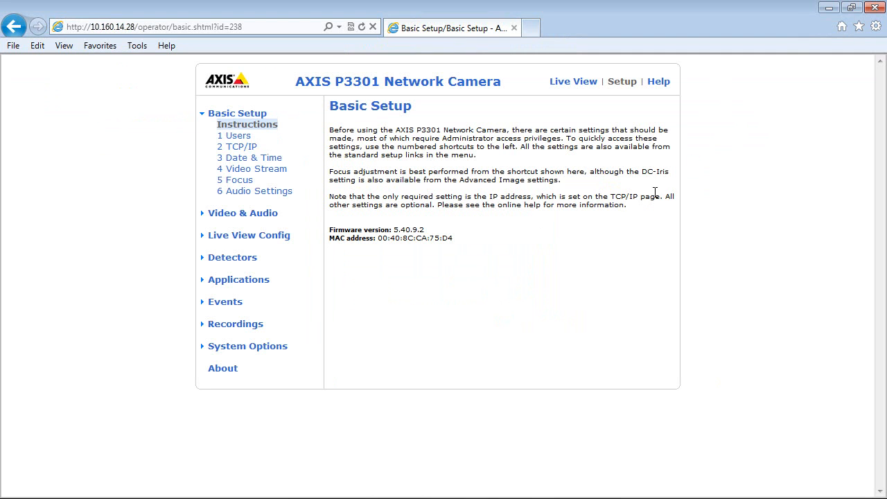
- Go to the Applications section showing AXIS Video Motion Detection 2.1 as running
{"action": "left_click", "coordinate": [238, 279]}
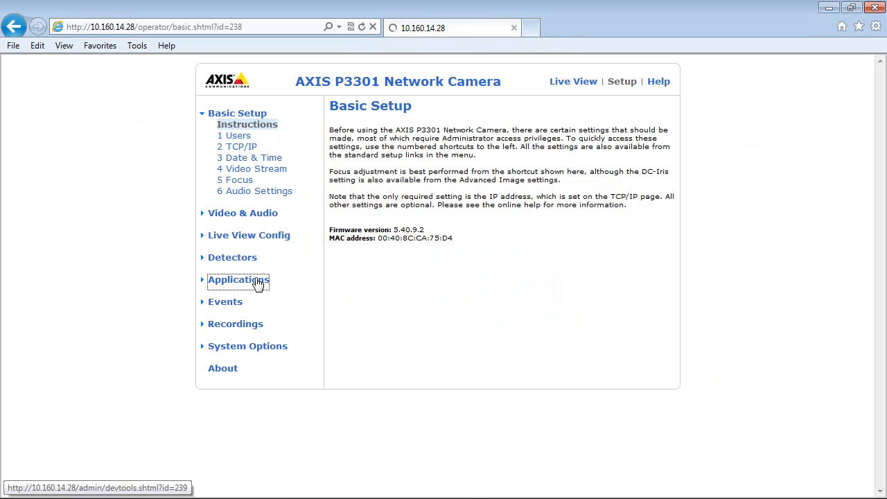
{"action": "left_click", "coordinate": [238, 279]}
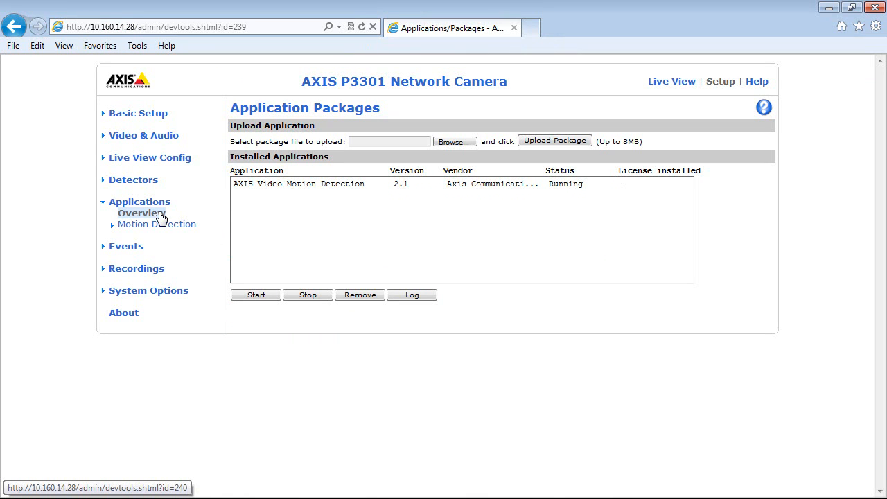
{"action": "mouse_move", "coordinate": [320, 205]}
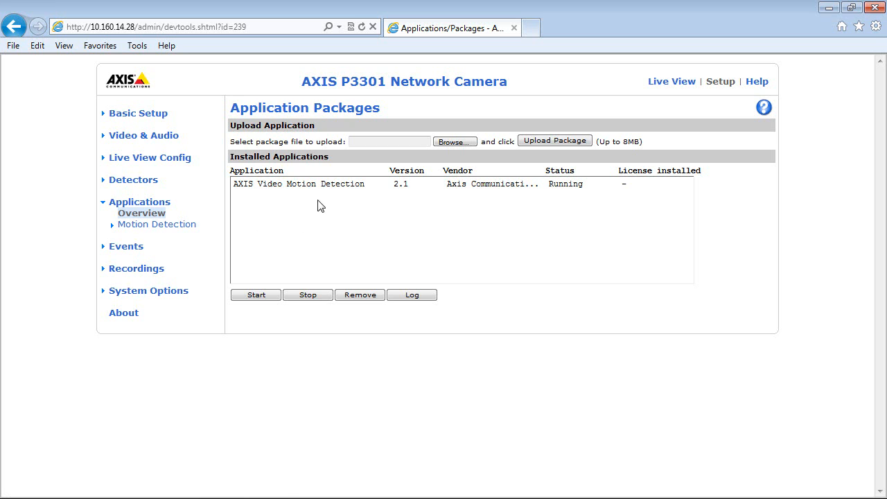
- Stop AXIS Video Motion Detection 2.1 so its status becomes Not Running
{"action": "left_click", "coordinate": [319, 183]}
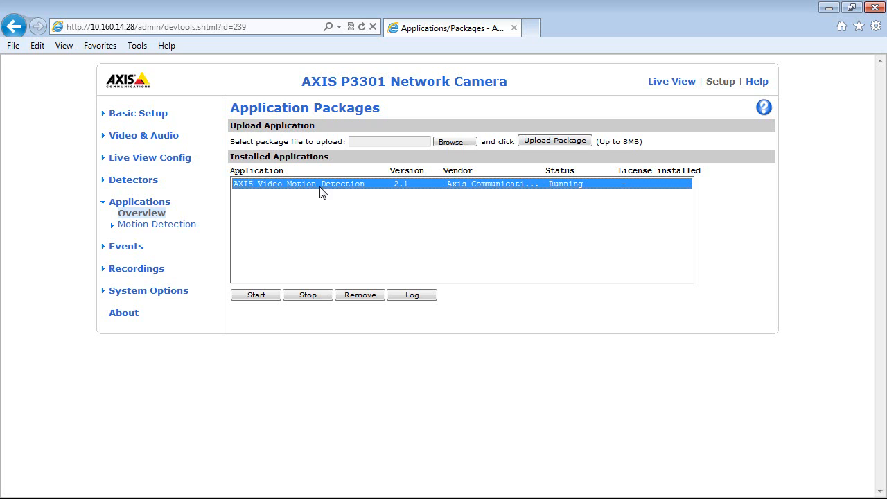
{"action": "left_click", "coordinate": [308, 295]}
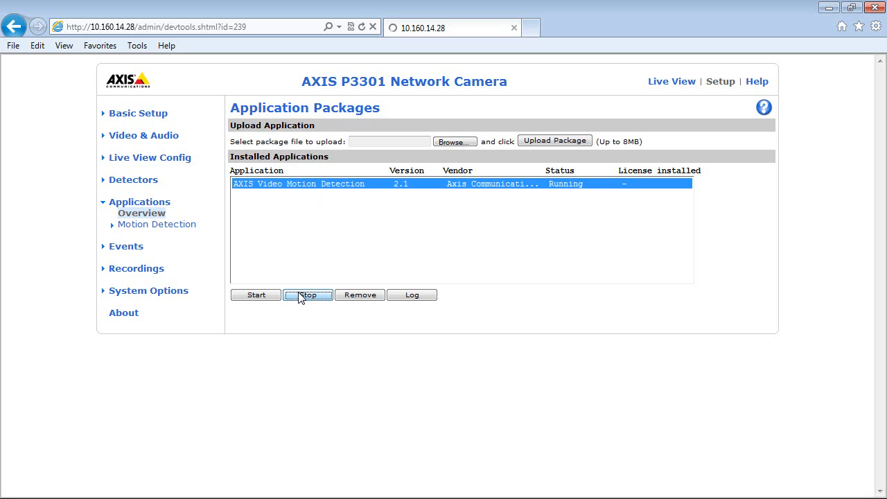
{"action": "left_click", "coordinate": [308, 294]}
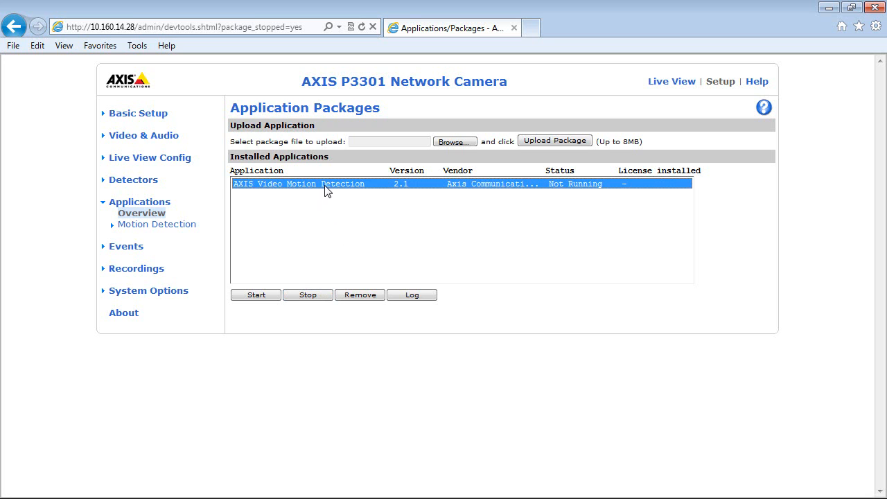
{"action": "mouse_move", "coordinate": [462, 234]}
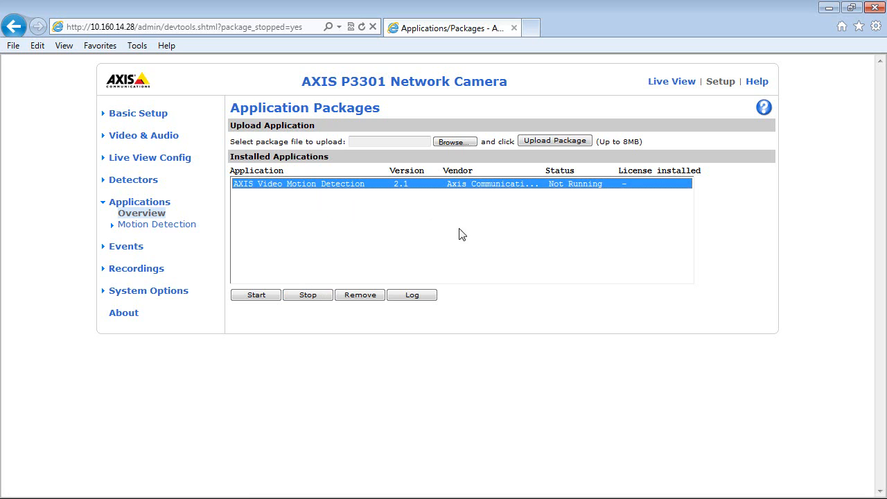
- Remove AXIS Video Motion Detection and confirm, emptying the Installed Applications list
{"action": "left_click", "coordinate": [359, 294]}
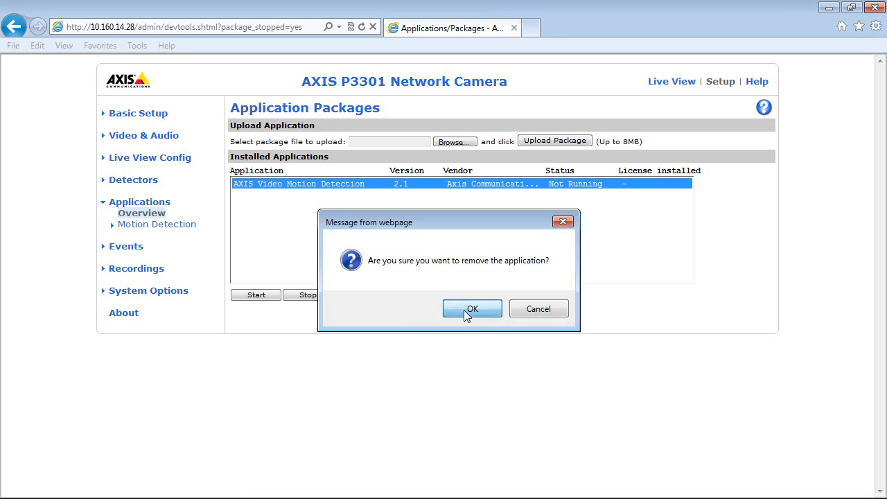
{"action": "left_click", "coordinate": [472, 308]}
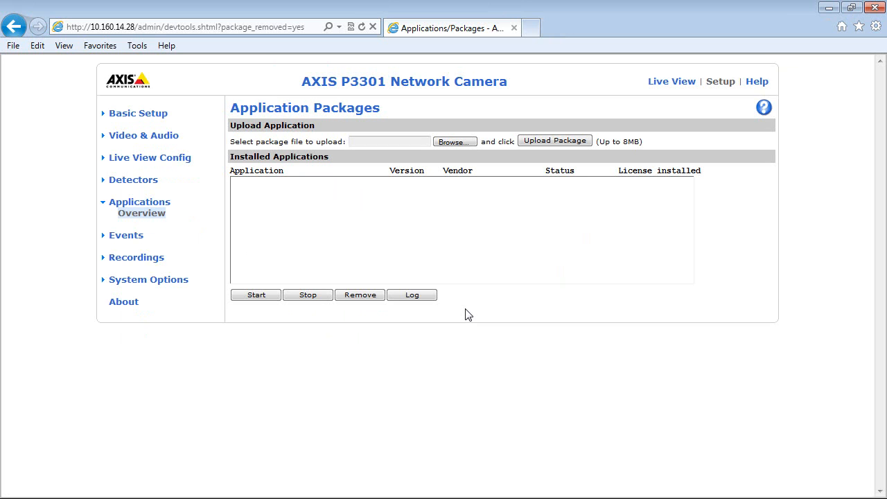